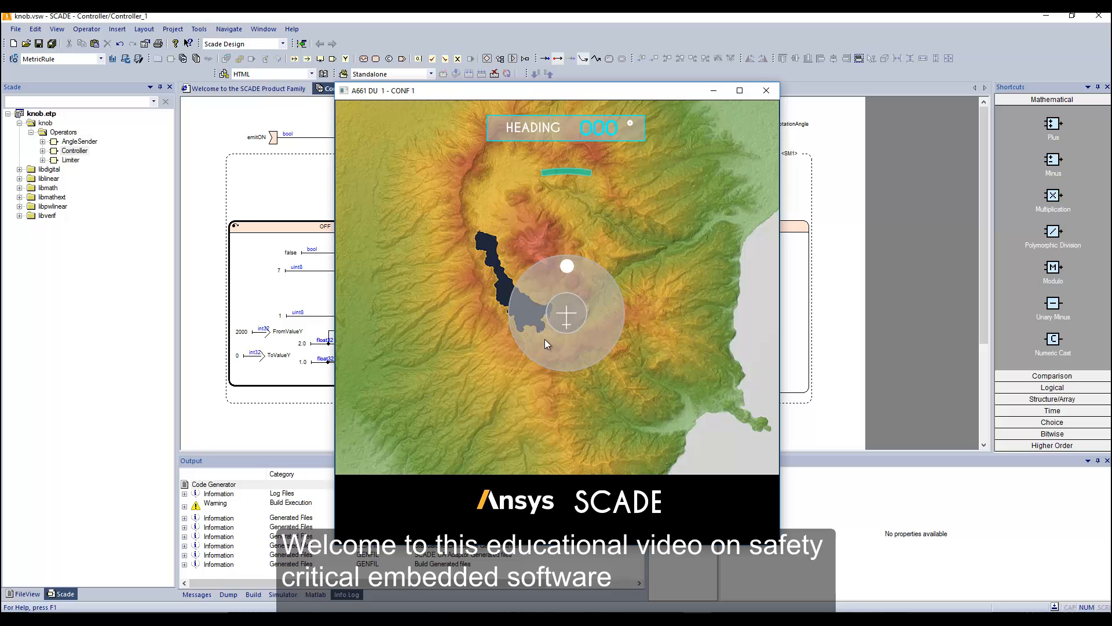
Run the finished heading knob demo simulation to preview it.
{"action": "left_click", "coordinate": [566, 314]}
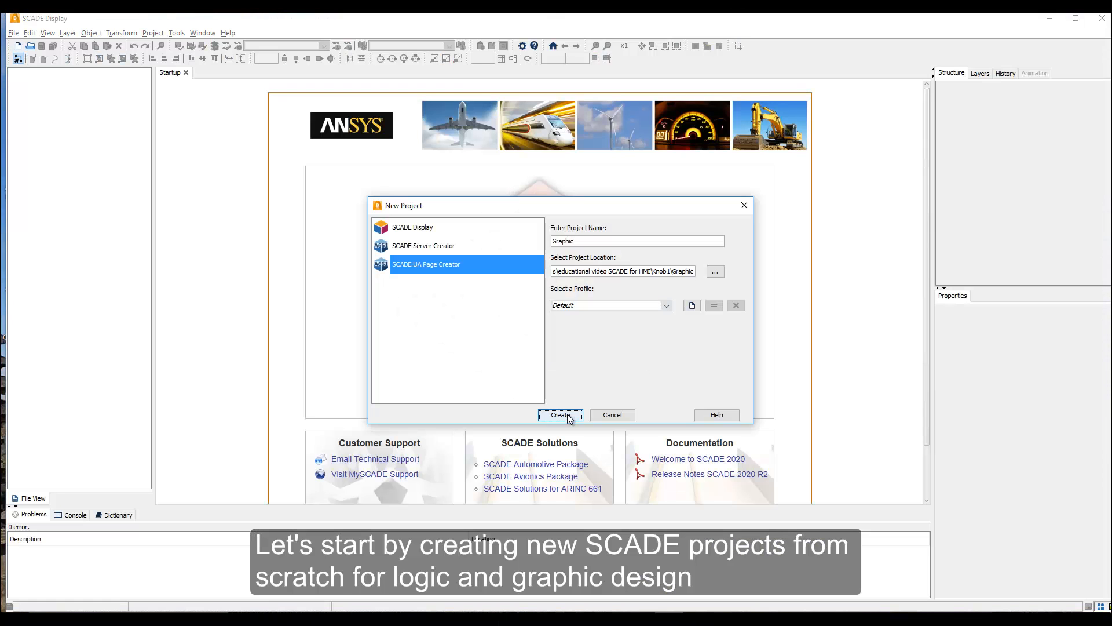
Create the Graphic project in SCADE UA Page Creator.
{"action": "left_click", "coordinate": [561, 415]}
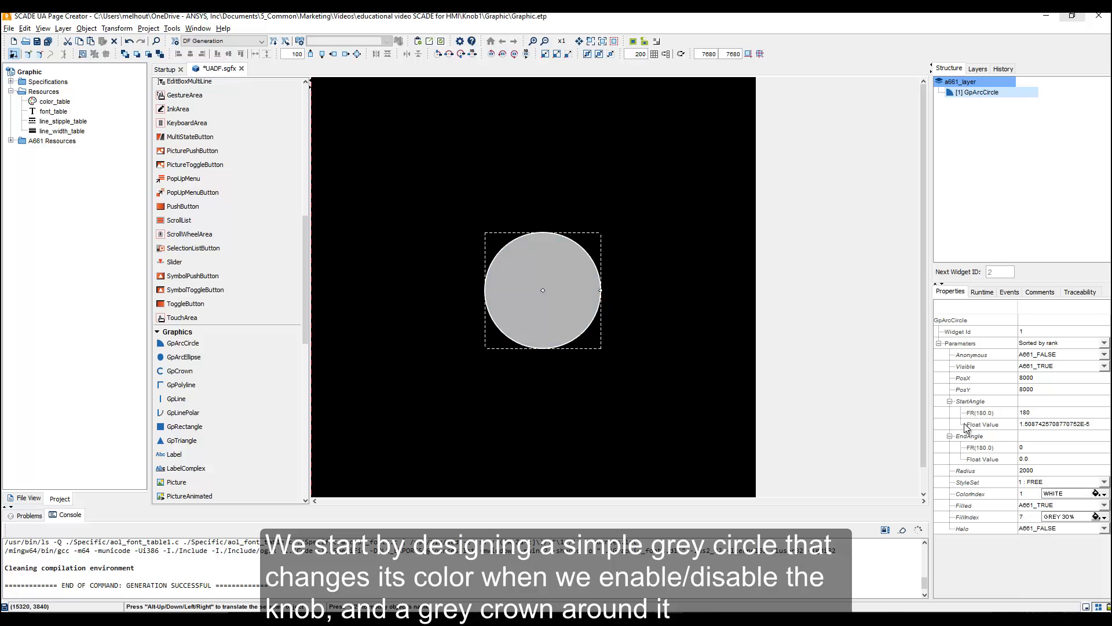
Complete the grey circle's properties and add the remaining knob widgets.
{"action": "left_click", "coordinate": [181, 371]}
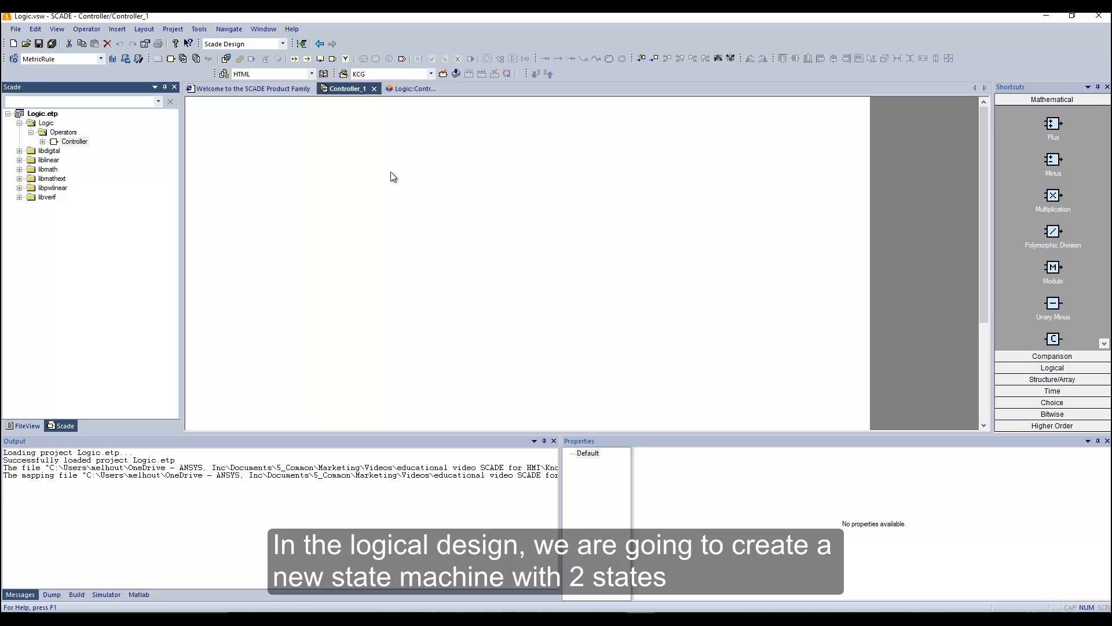
Place a state machine in Controller with states OFF and ON, plus the TapON, Fill, Visible interface.
{"action": "left_click", "coordinate": [411, 88]}
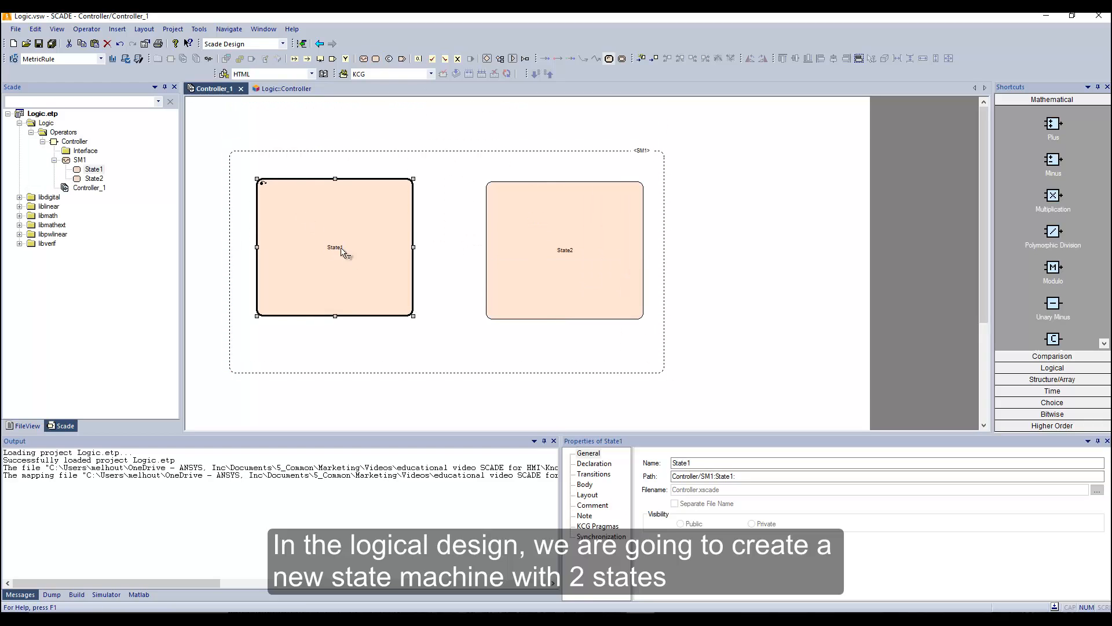
{"action": "left_click", "coordinate": [564, 250]}
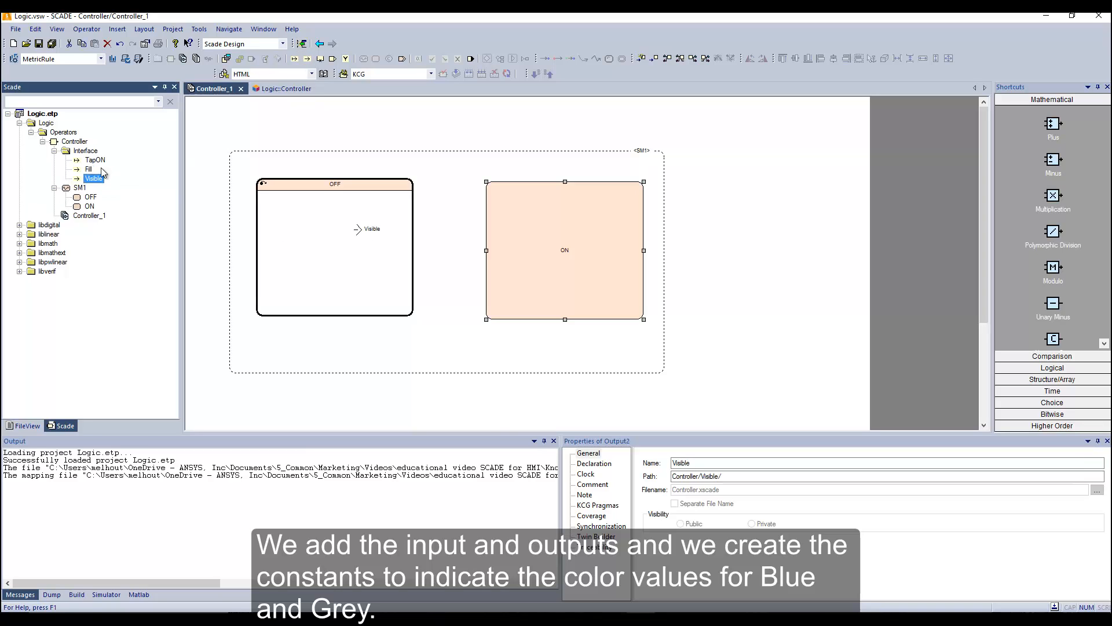
{"action": "left_click", "coordinate": [88, 169]}
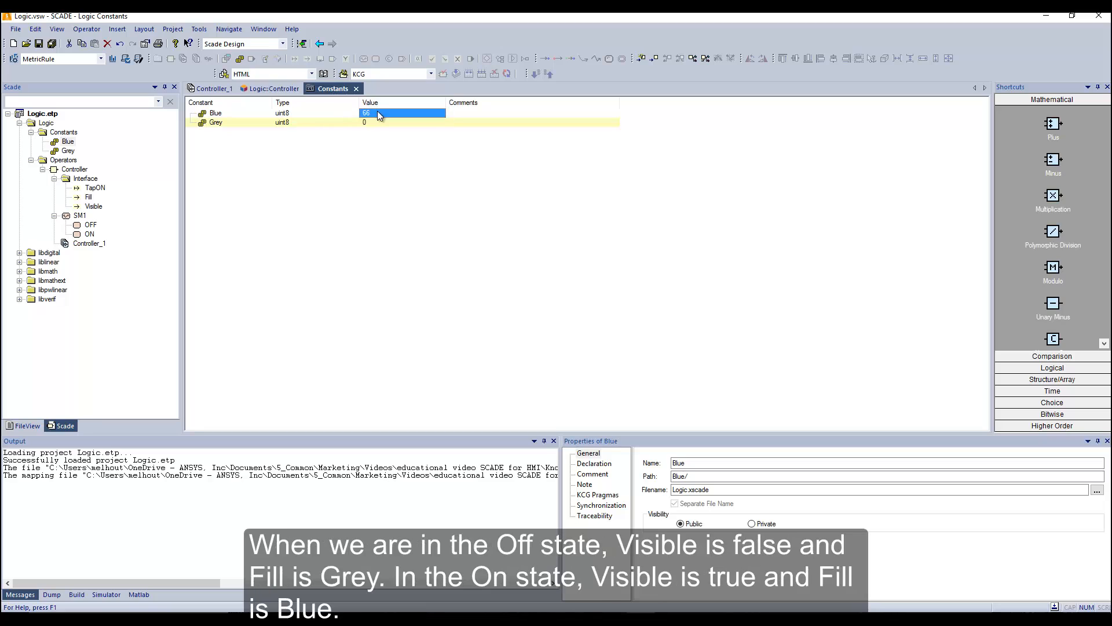
Define Blue and Grey constants; OFF outputs false and Grey, ON outputs true and Blue.
{"action": "left_click", "coordinate": [213, 88]}
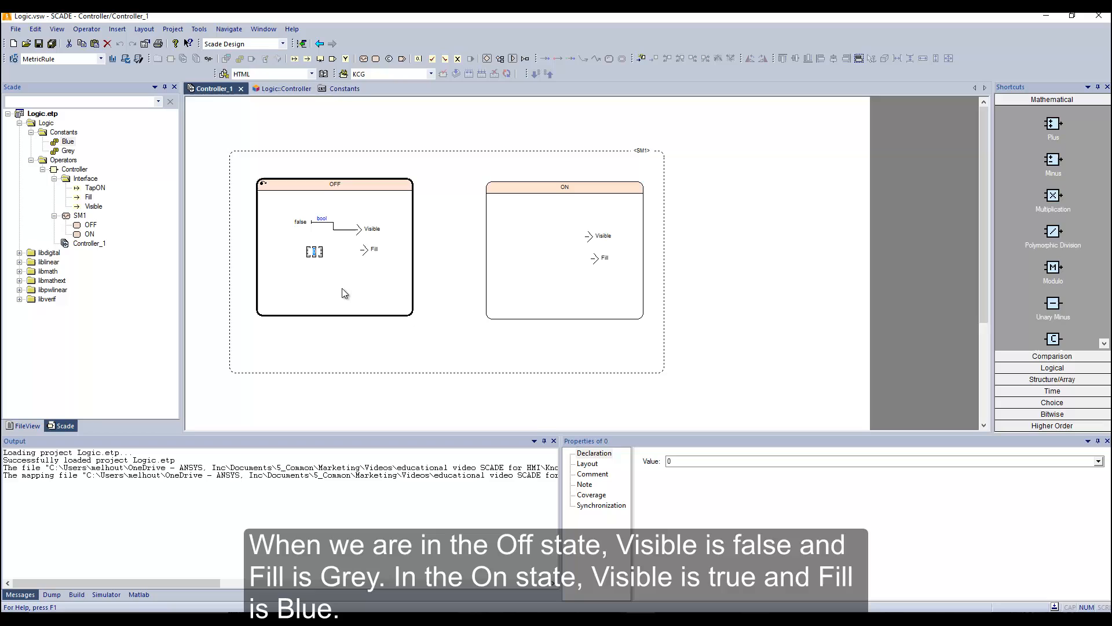
{"action": "left_click", "coordinate": [314, 251]}
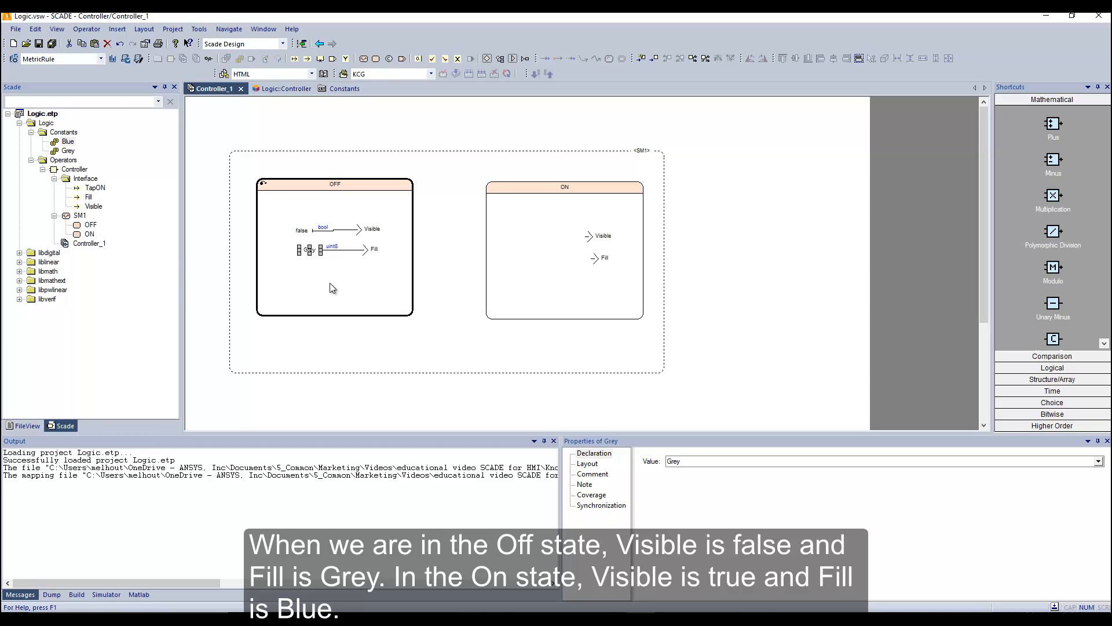
{"action": "left_click", "coordinate": [419, 58]}
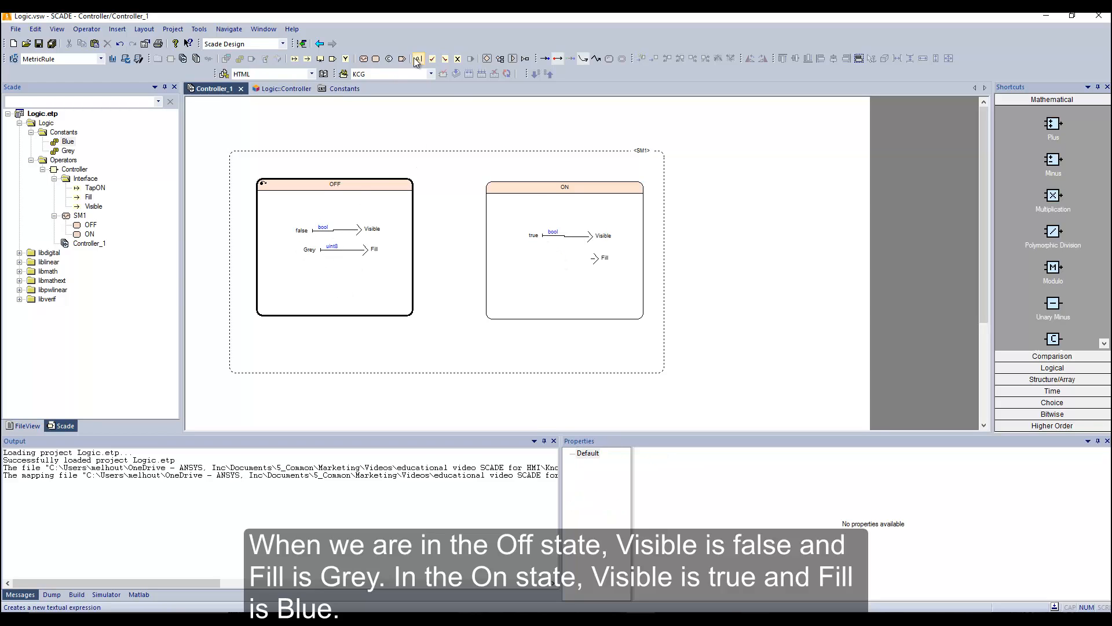
{"action": "left_click", "coordinate": [418, 58]}
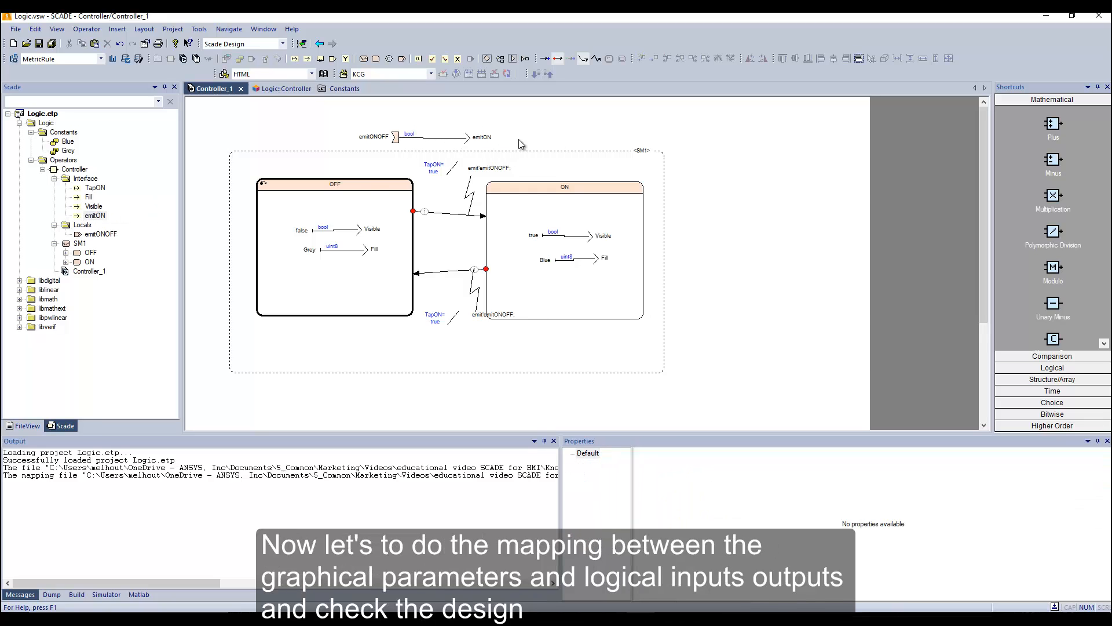
Map Controller I/Os to the panel parameters, check the model and simulate, saving changes.
{"action": "left_click", "coordinate": [277, 88]}
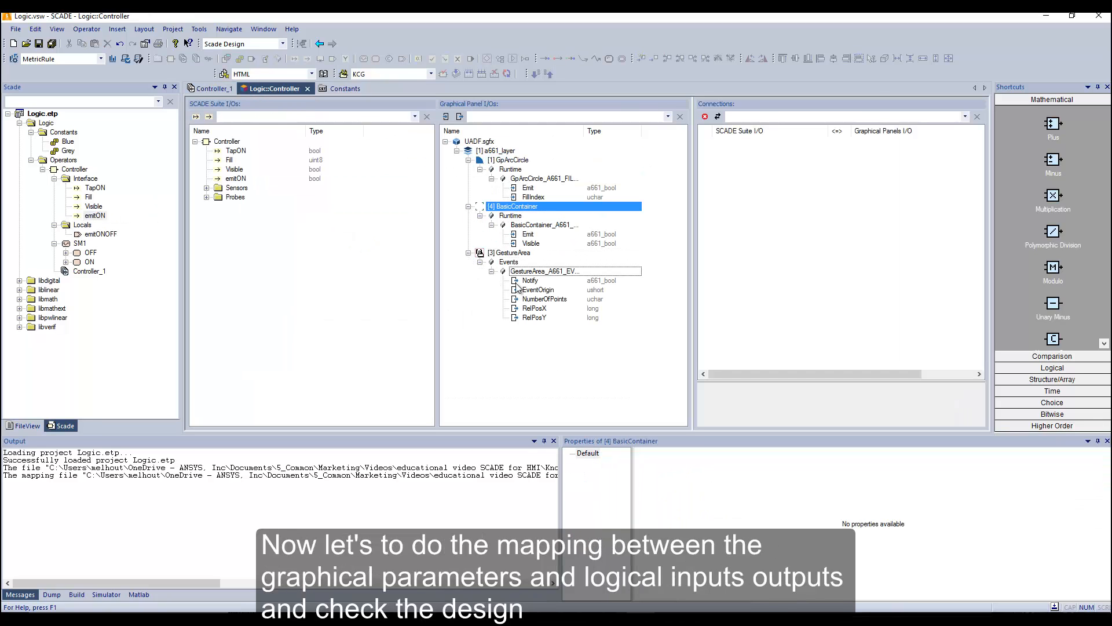
{"action": "left_click", "coordinate": [236, 178]}
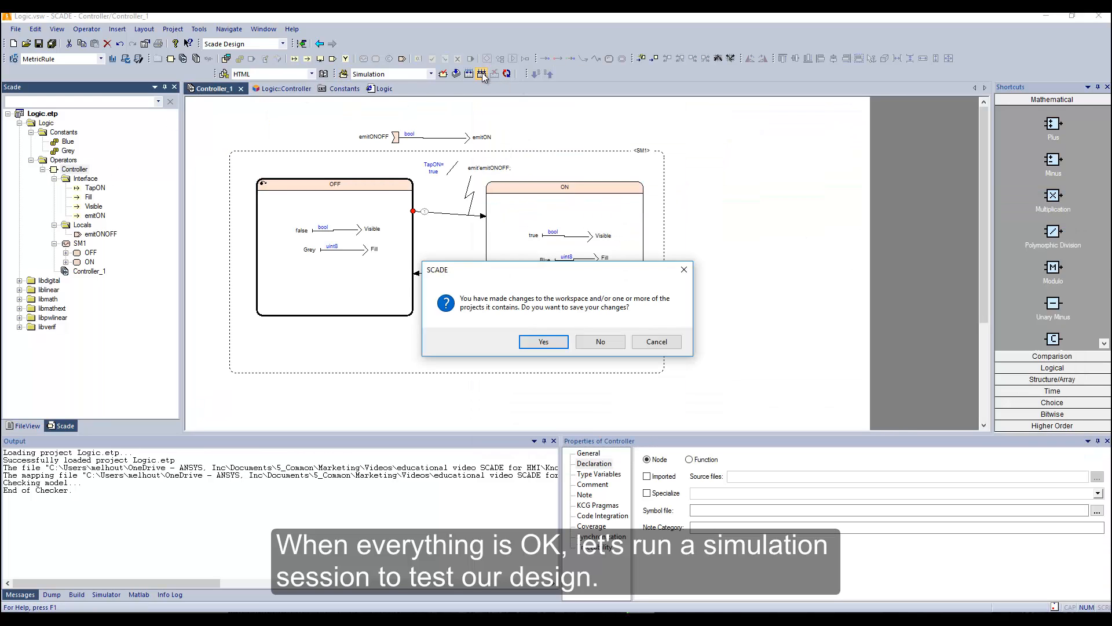
{"action": "left_click", "coordinate": [542, 340]}
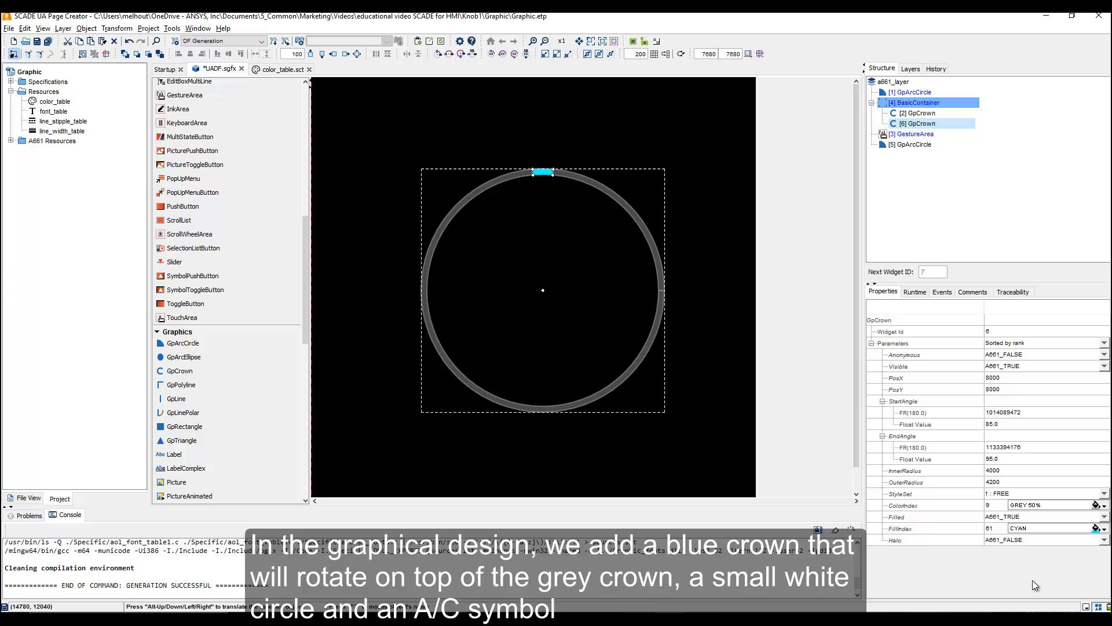
Add the cyan crown, dot and symbol, wrapped in a RotationContainer with its CenterX set.
{"action": "left_click", "coordinate": [1104, 504]}
{"action": "type", "text": "8"}
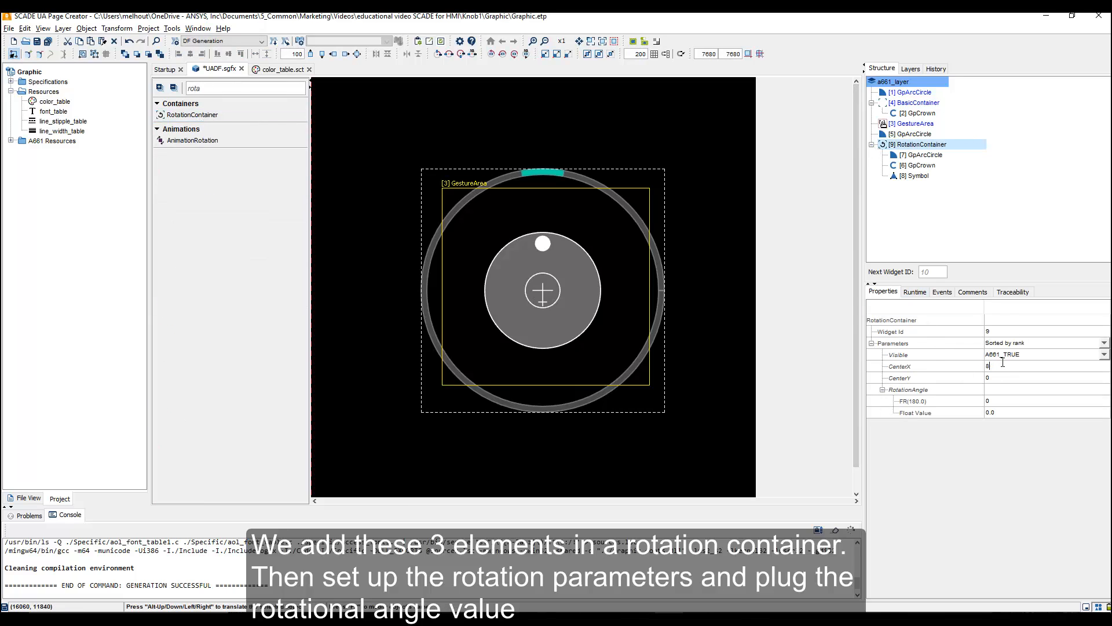
{"action": "left_click", "coordinate": [914, 291]}
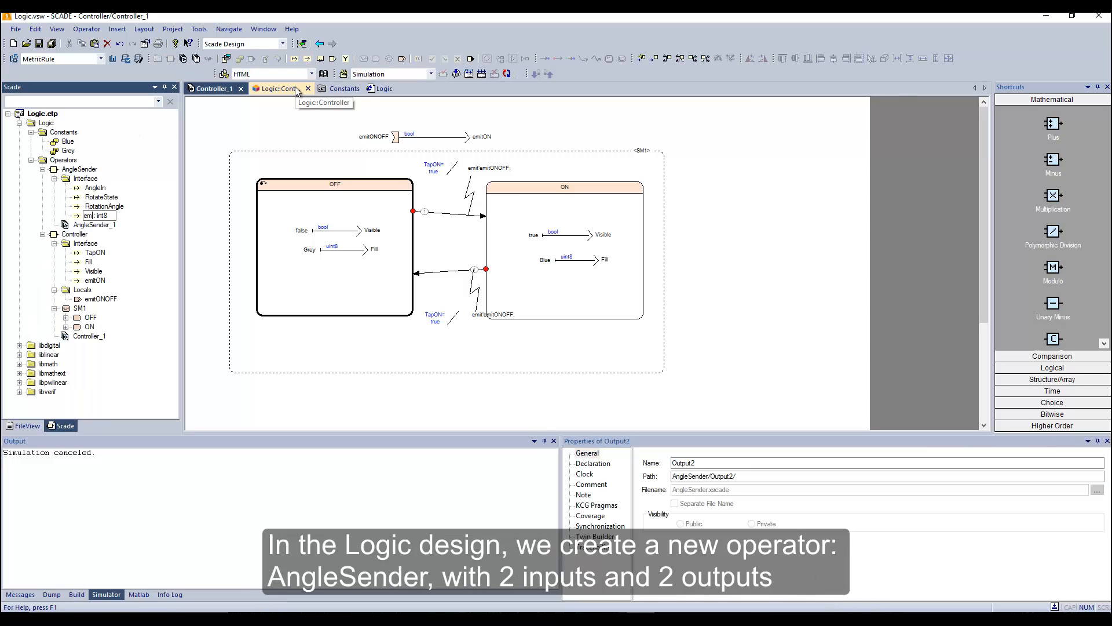
Build AngleSender's if block passing AngleIn to RotationAngle when RotateState=1, with local variables.
{"action": "left_click", "coordinate": [80, 169]}
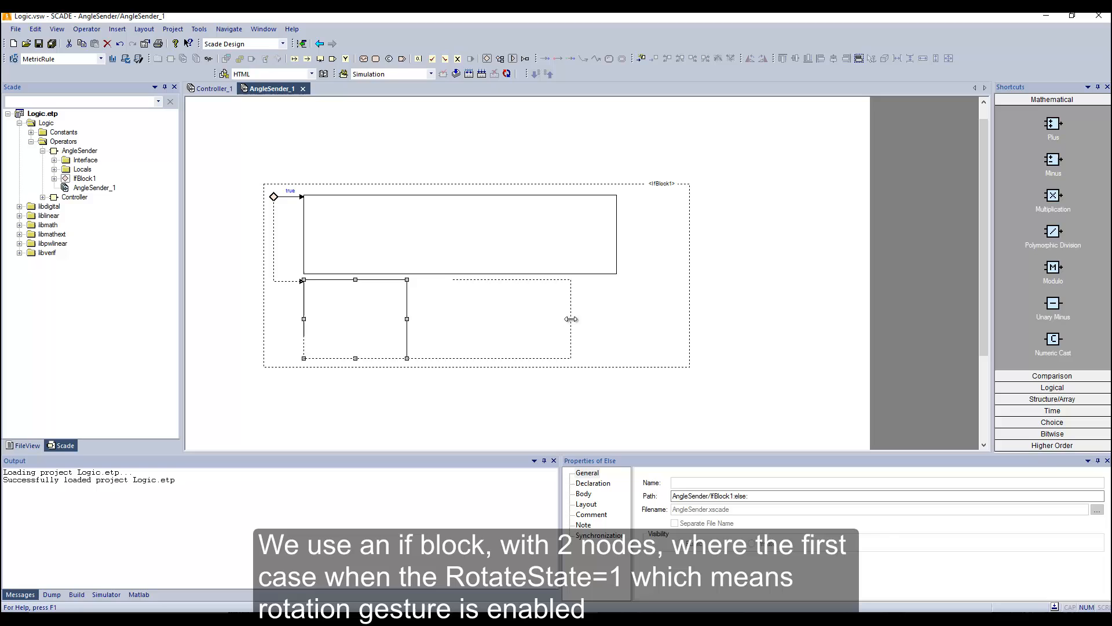
{"action": "left_click", "coordinate": [95, 169]}
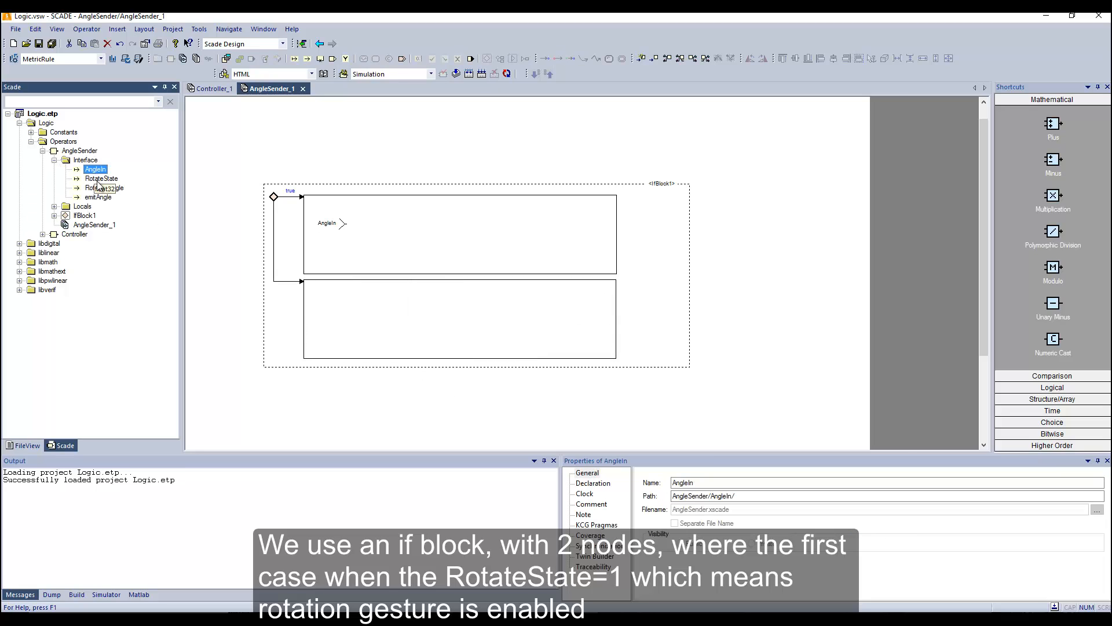
{"action": "left_click", "coordinate": [97, 197]}
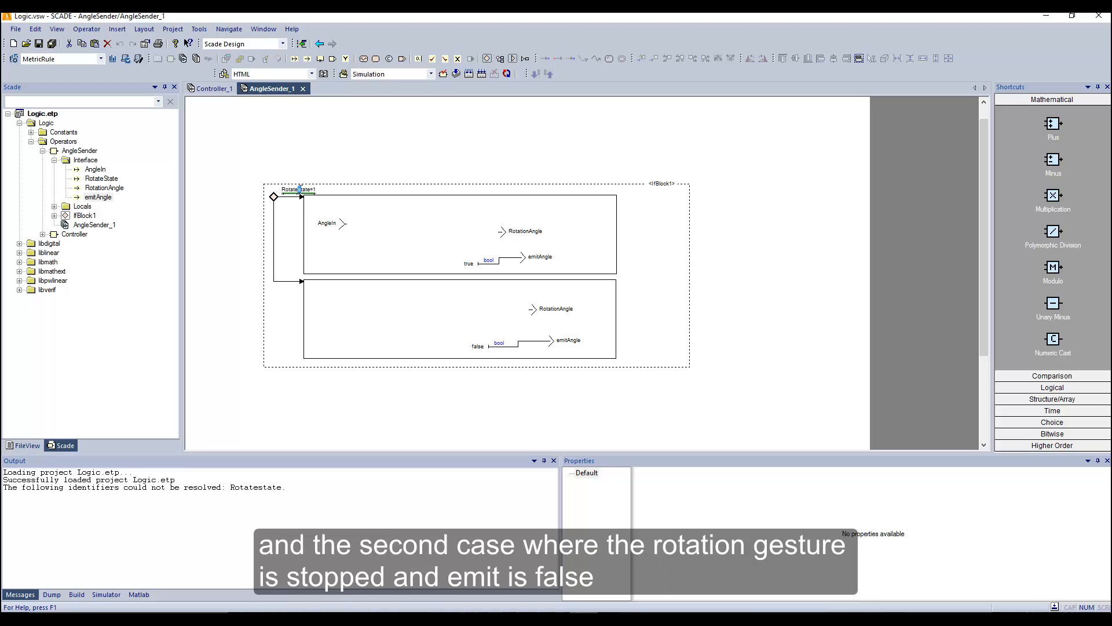
{"action": "mouse_move", "coordinate": [341, 226]}
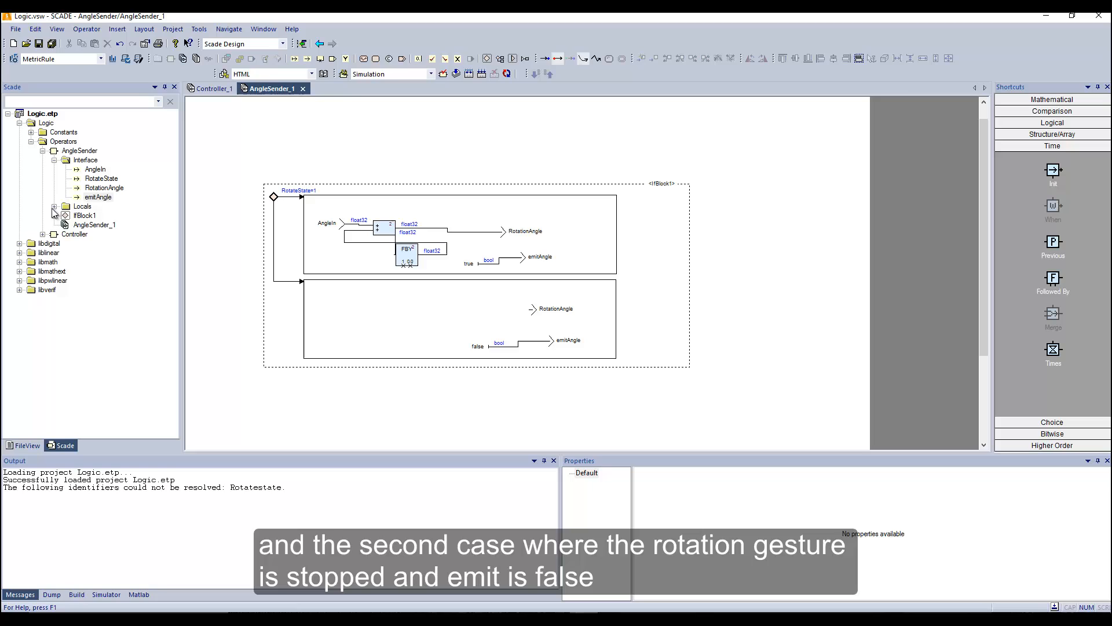
{"action": "left_click", "coordinate": [54, 207]}
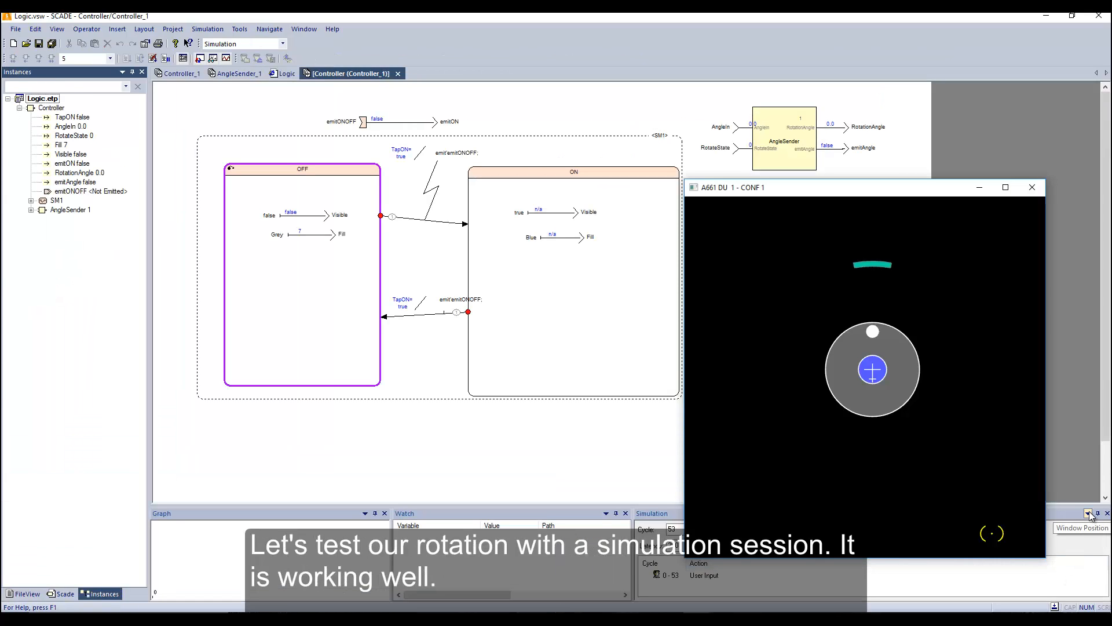
Drag the knob in the simulated A661 display to drive RotationAngle through AngleSender.
{"action": "left_click", "coordinate": [872, 370]}
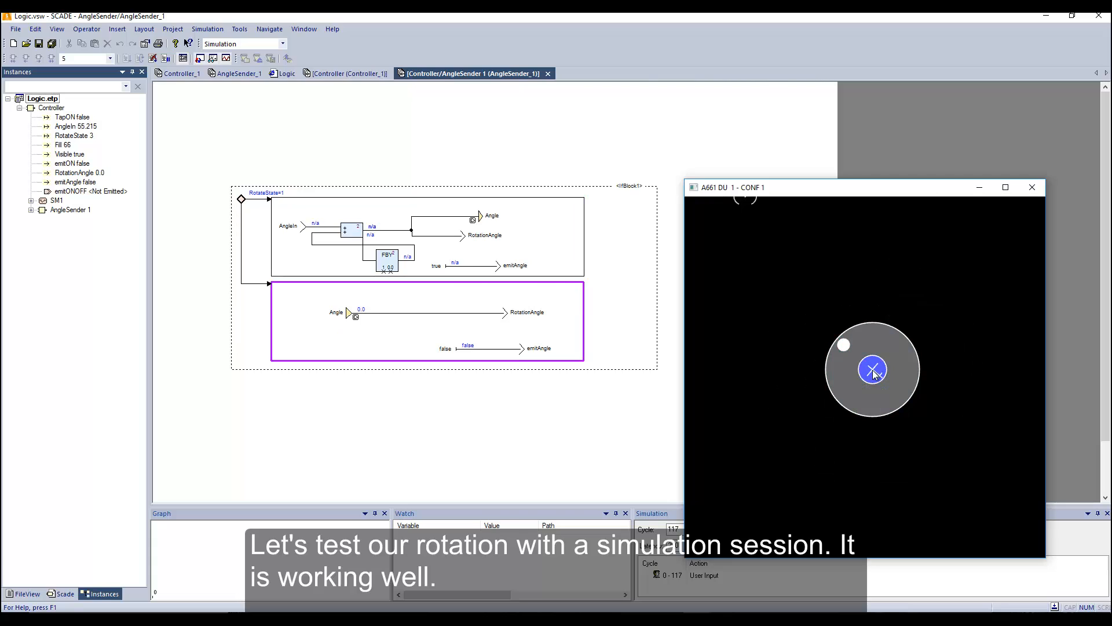
{"action": "left_click", "coordinate": [872, 368]}
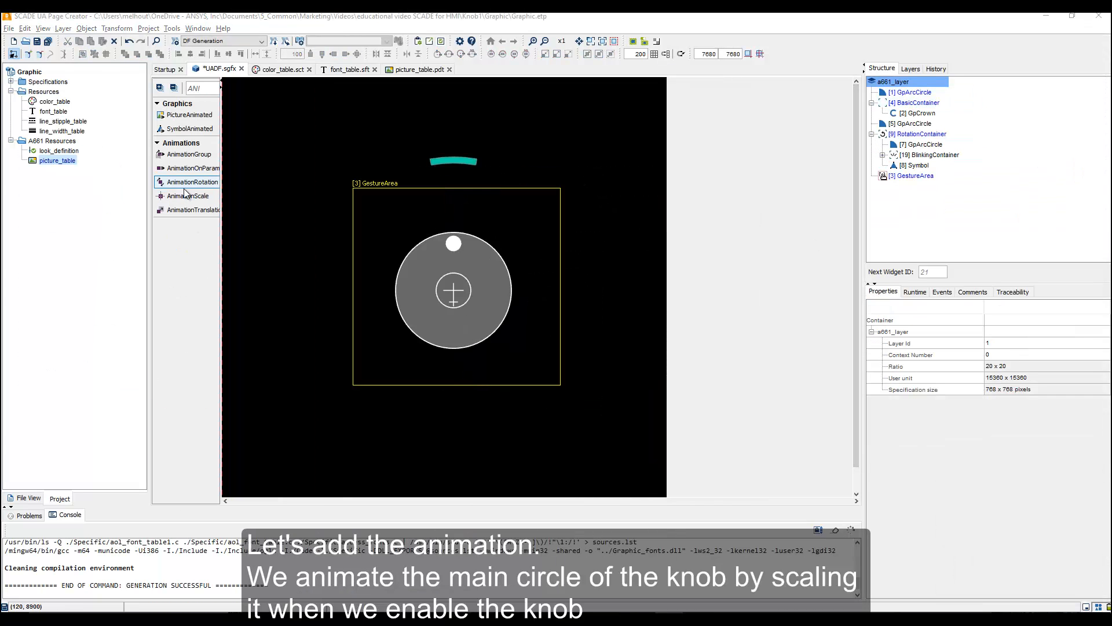
Add AnimationScale and AnimationTranslation on the GpArcCircle, with ToValueY and Duration set.
{"action": "left_click", "coordinate": [191, 195]}
{"action": "type", "text": "20"}
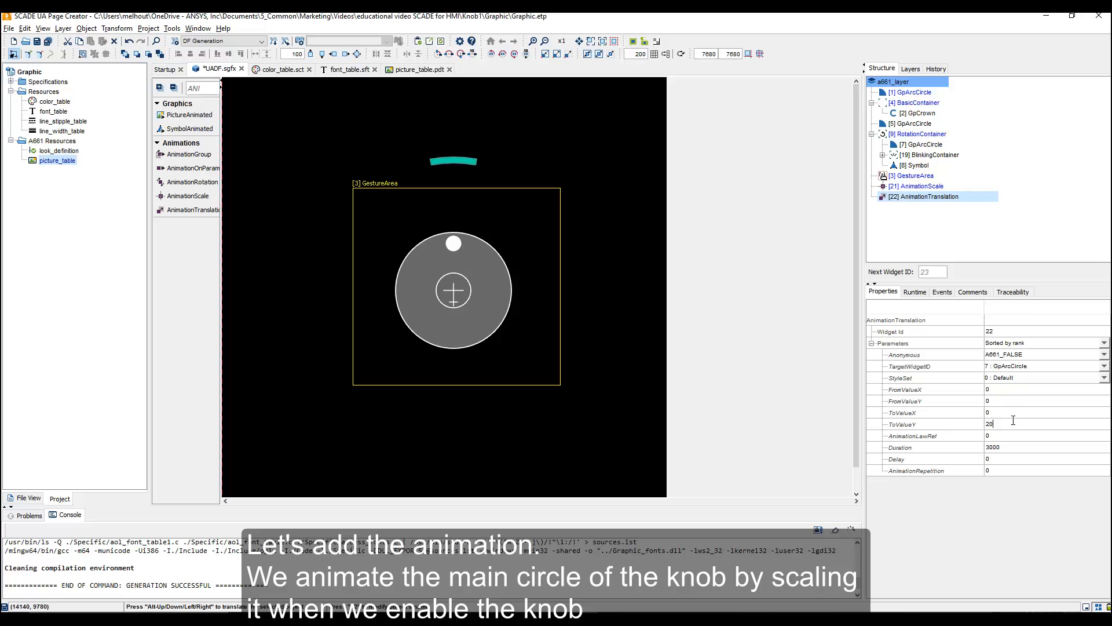
{"action": "left_click", "coordinate": [914, 292]}
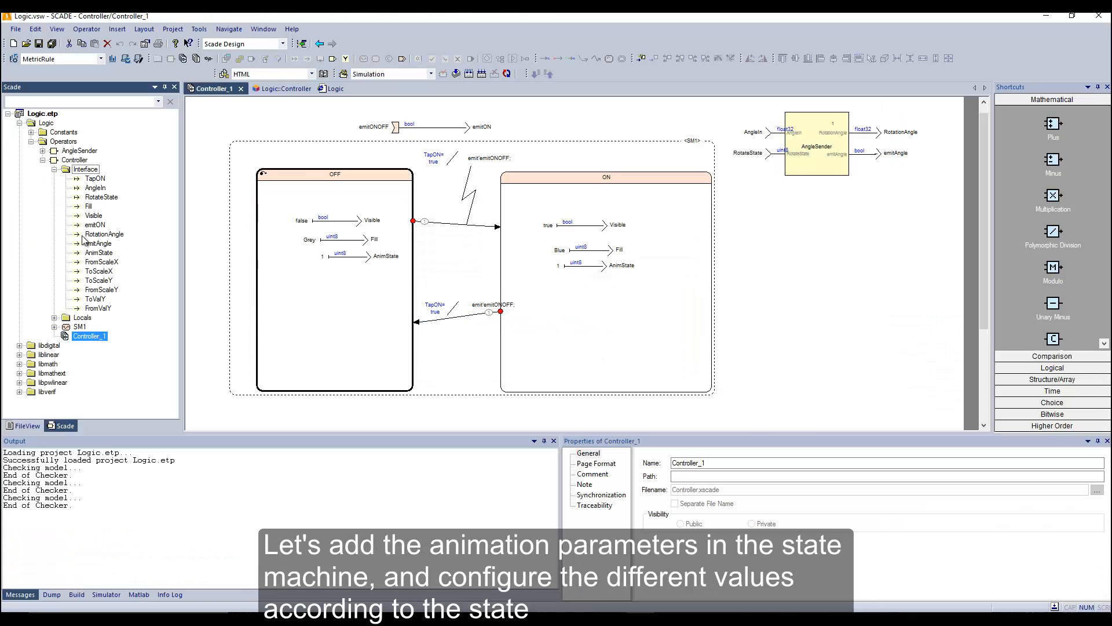
Place the FromScaleX and ToScaleX outputs into the OFF state with constant expressions.
{"action": "left_click", "coordinate": [99, 261]}
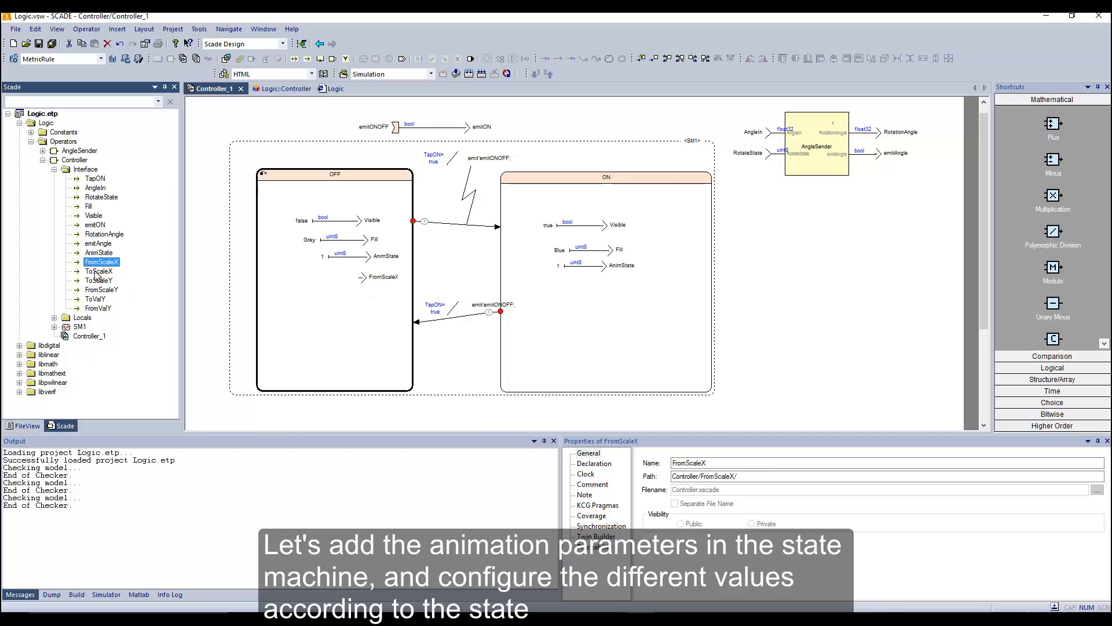
{"action": "left_click", "coordinate": [94, 299]}
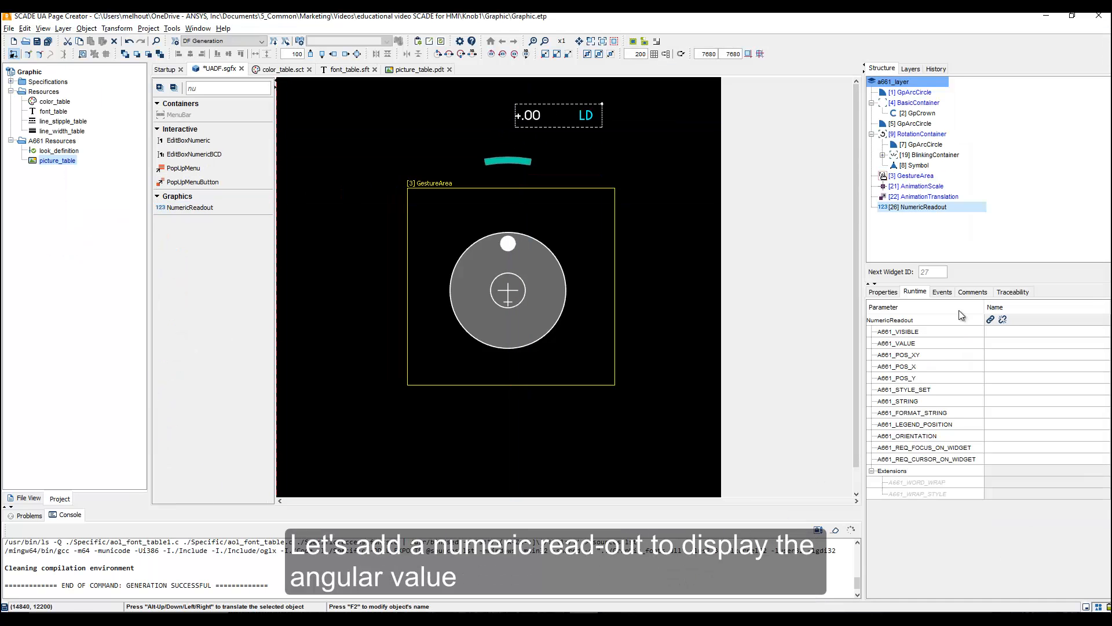
Clear the NumericReadout's LegendString and give the new Label the text HEADING.
{"action": "left_click", "coordinate": [883, 292]}
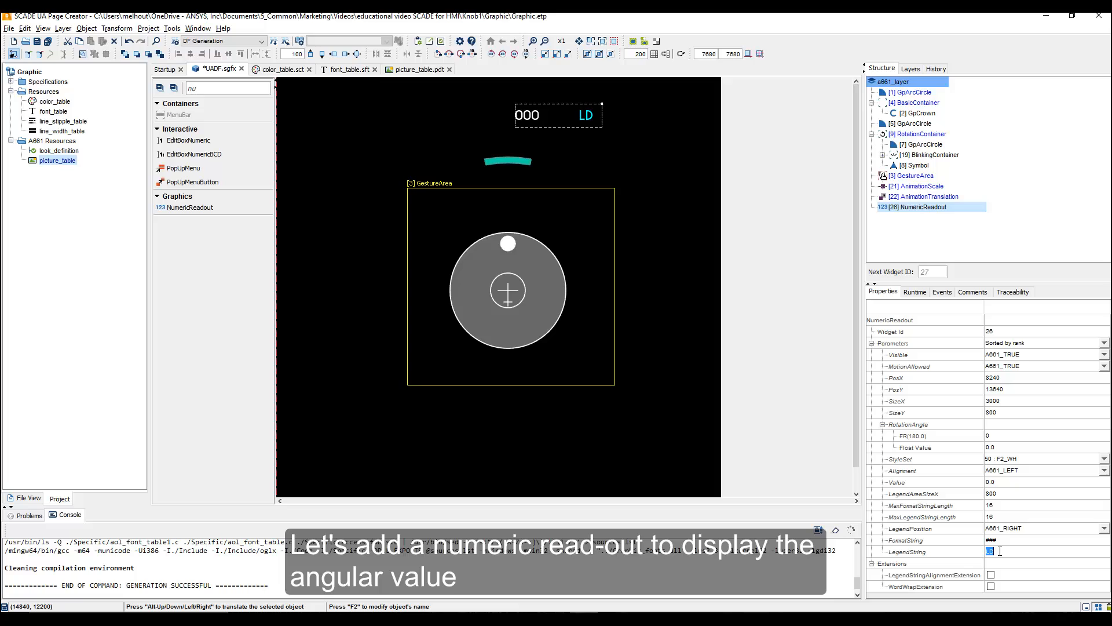
{"action": "left_click", "coordinate": [1104, 459]}
{"action": "type", "text": "lab"}
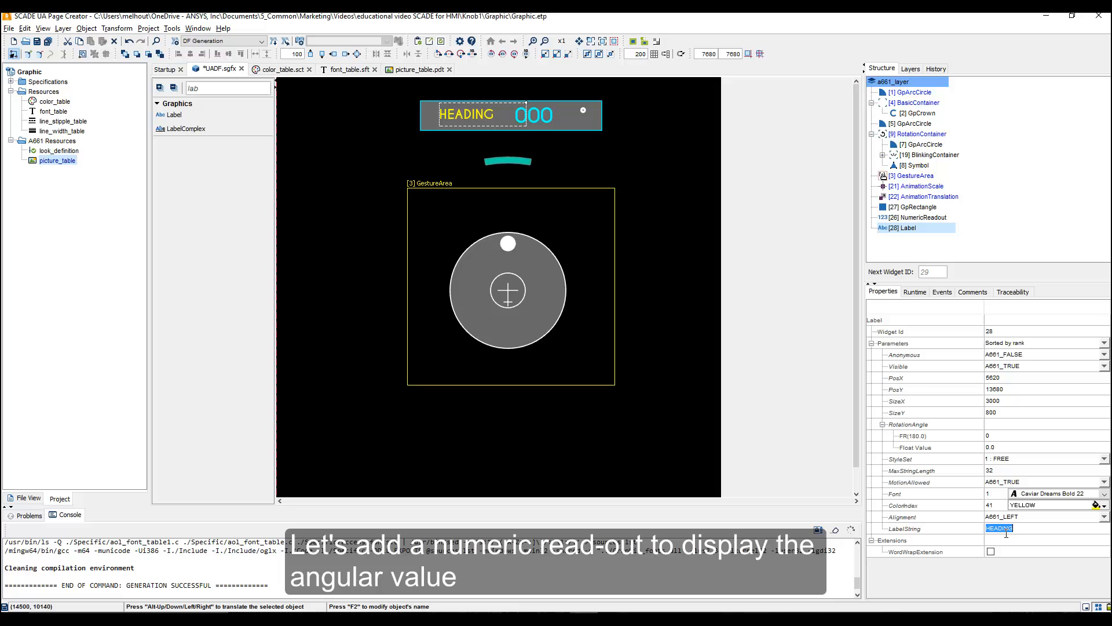
{"action": "left_click", "coordinate": [922, 216]}
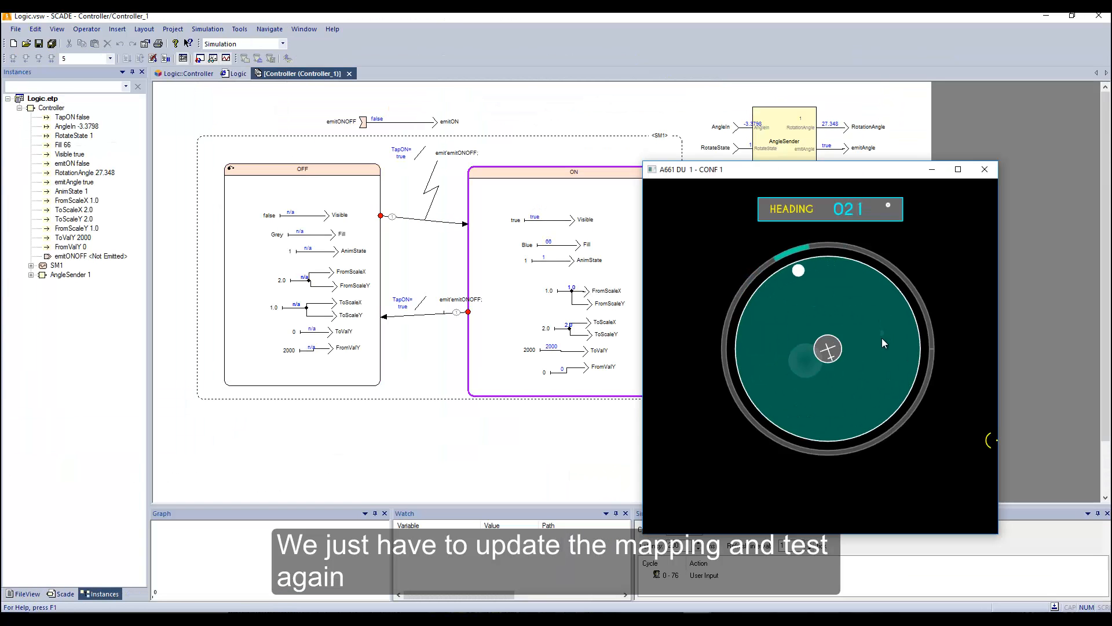
Reset the simulation so the Controller returns to OFF with the knob scaled down.
{"action": "left_click", "coordinate": [153, 58]}
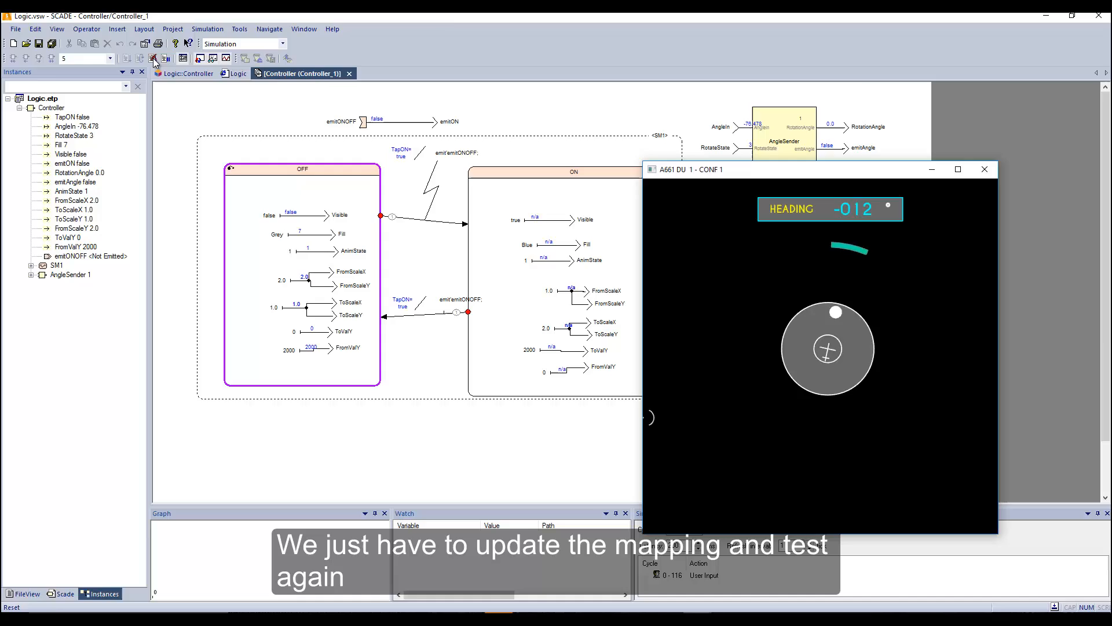